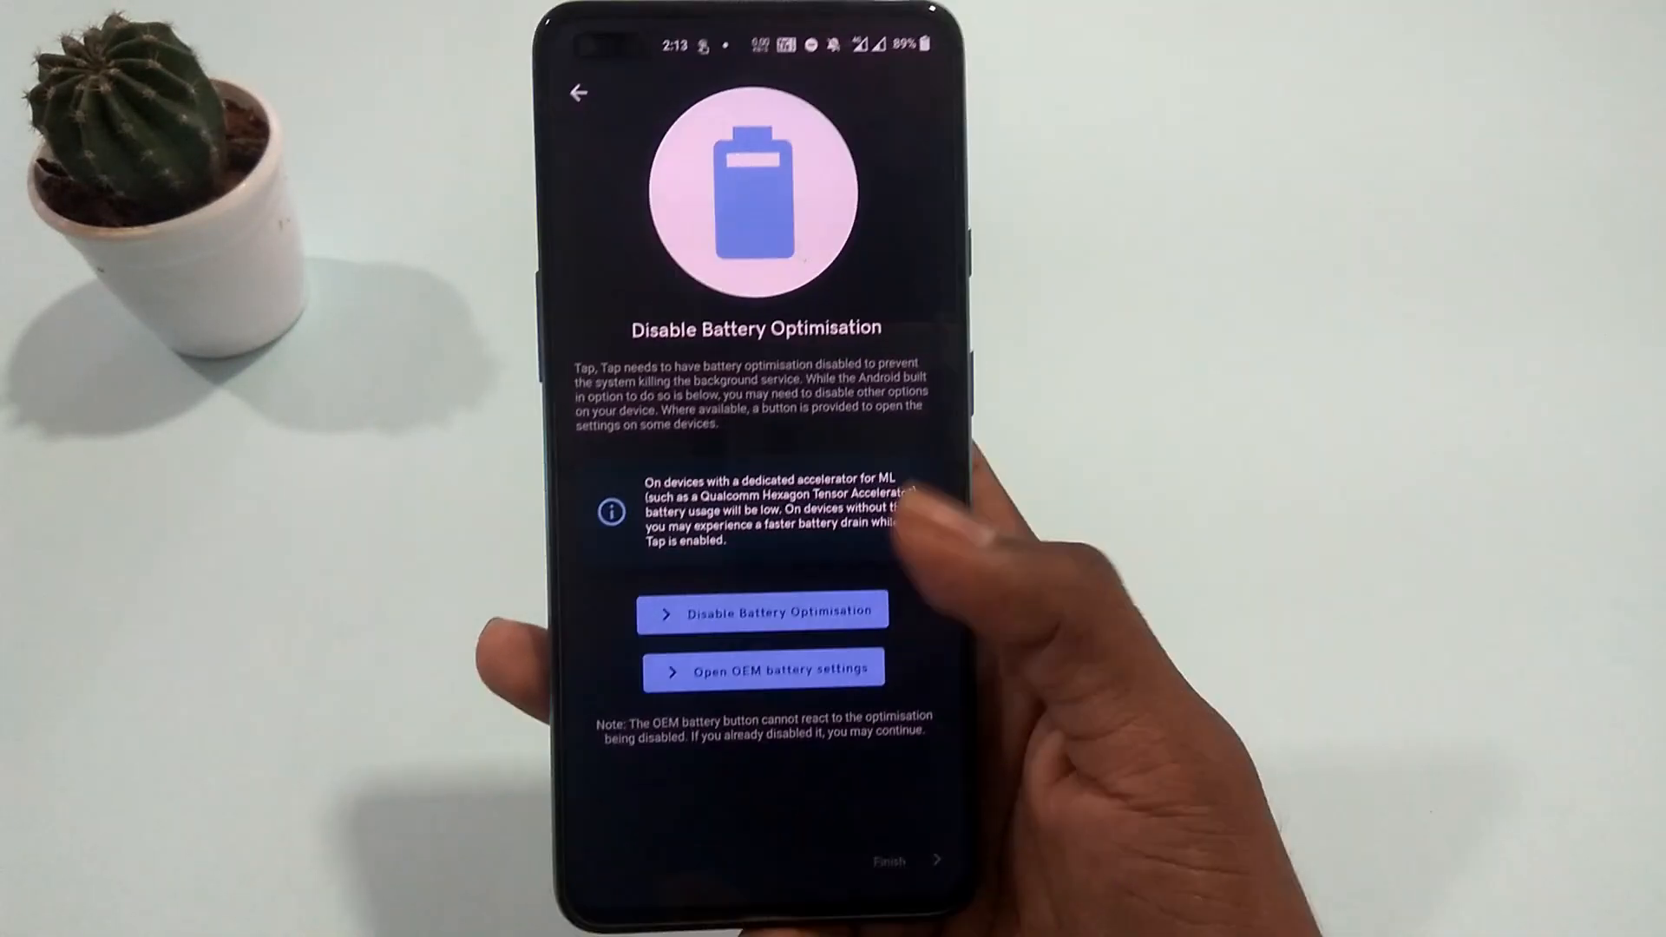
- Disable battery optimisation to finish setup, check gesture sensitivity, and return to the settings list
{"action": "left_click", "coordinate": [769, 610]}
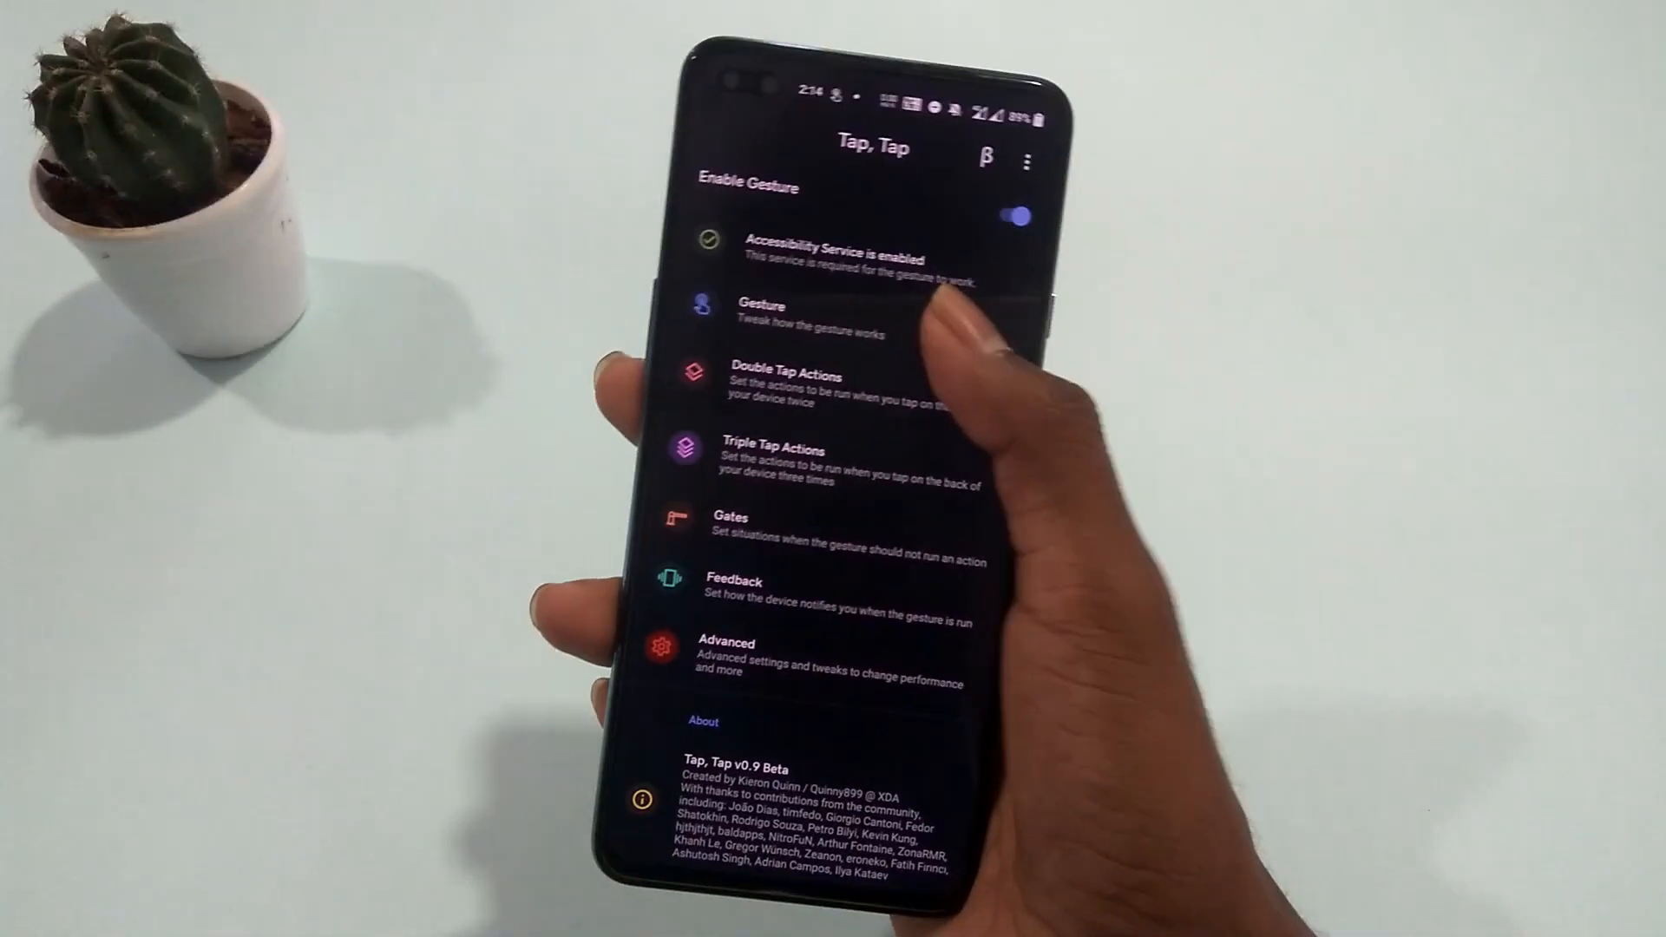
{"action": "left_click", "coordinate": [794, 313]}
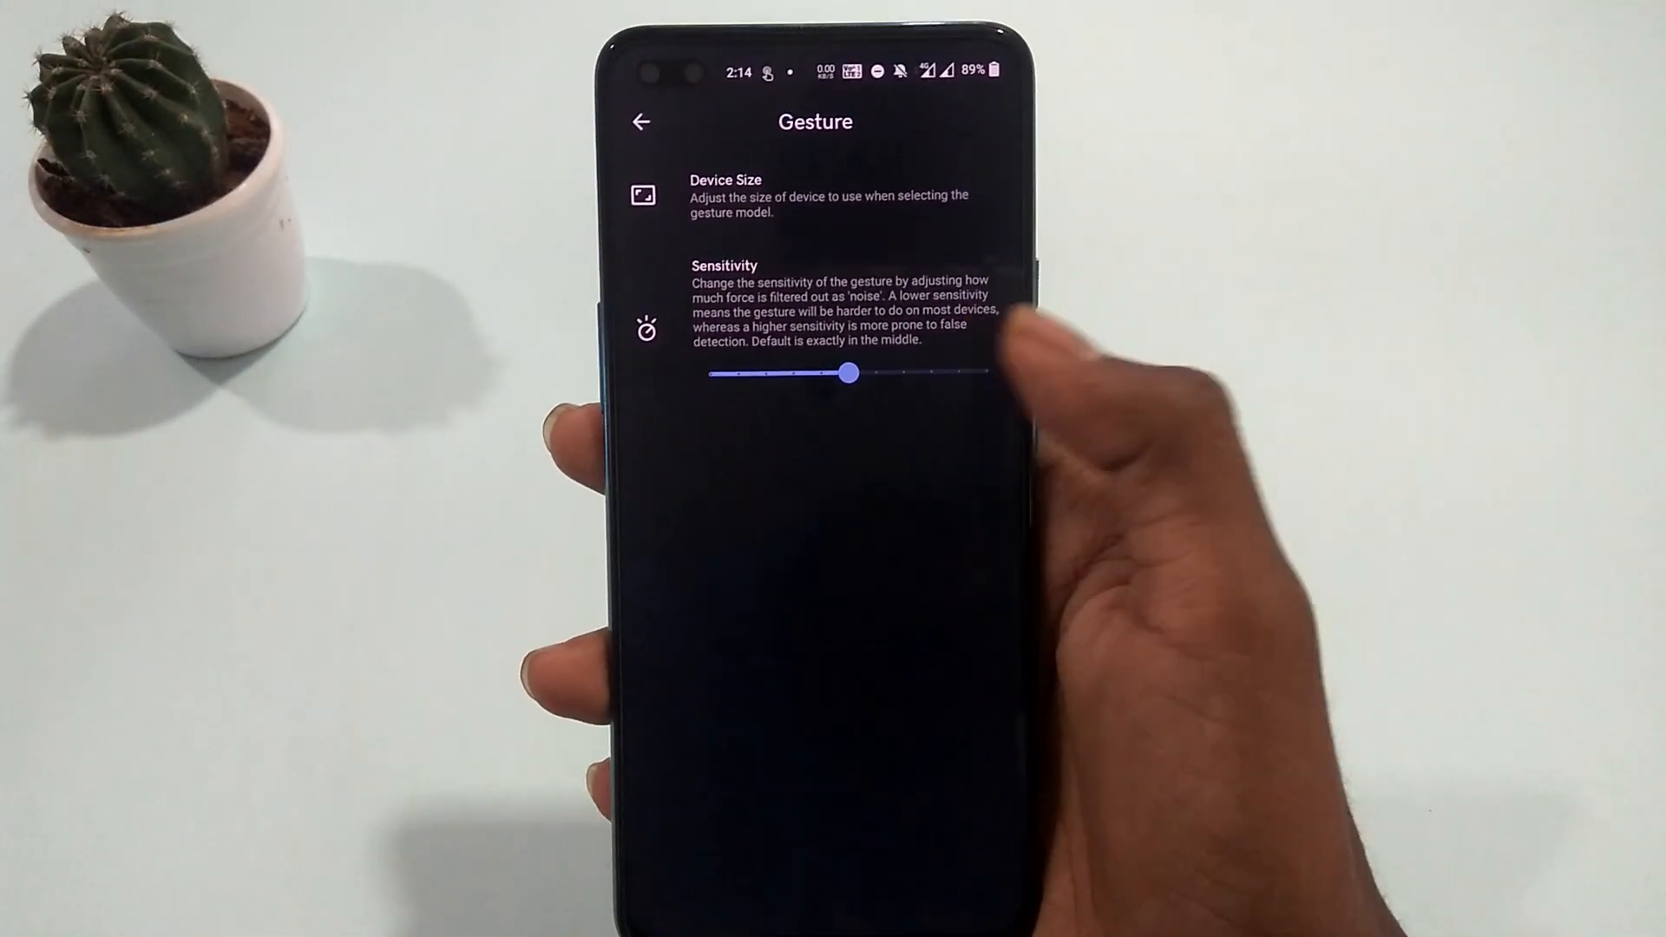
{"action": "left_click", "coordinate": [641, 122]}
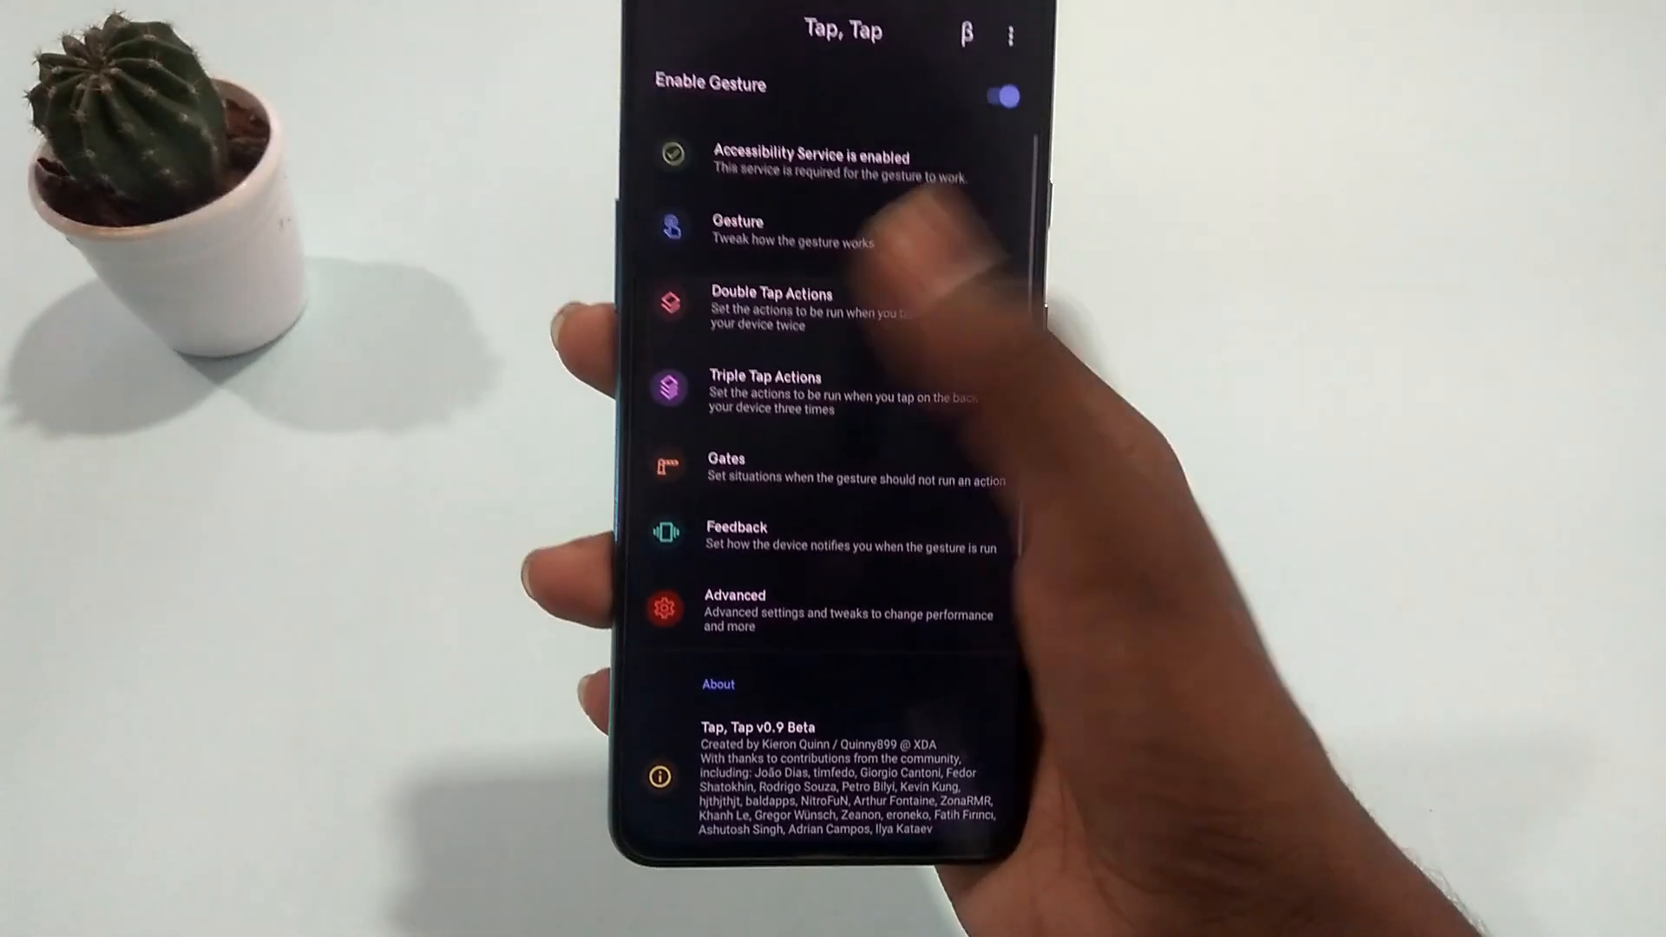
- Open the double tap actions (currently Screenshot) and begin adding a Launch action
{"action": "left_click", "coordinate": [775, 308]}
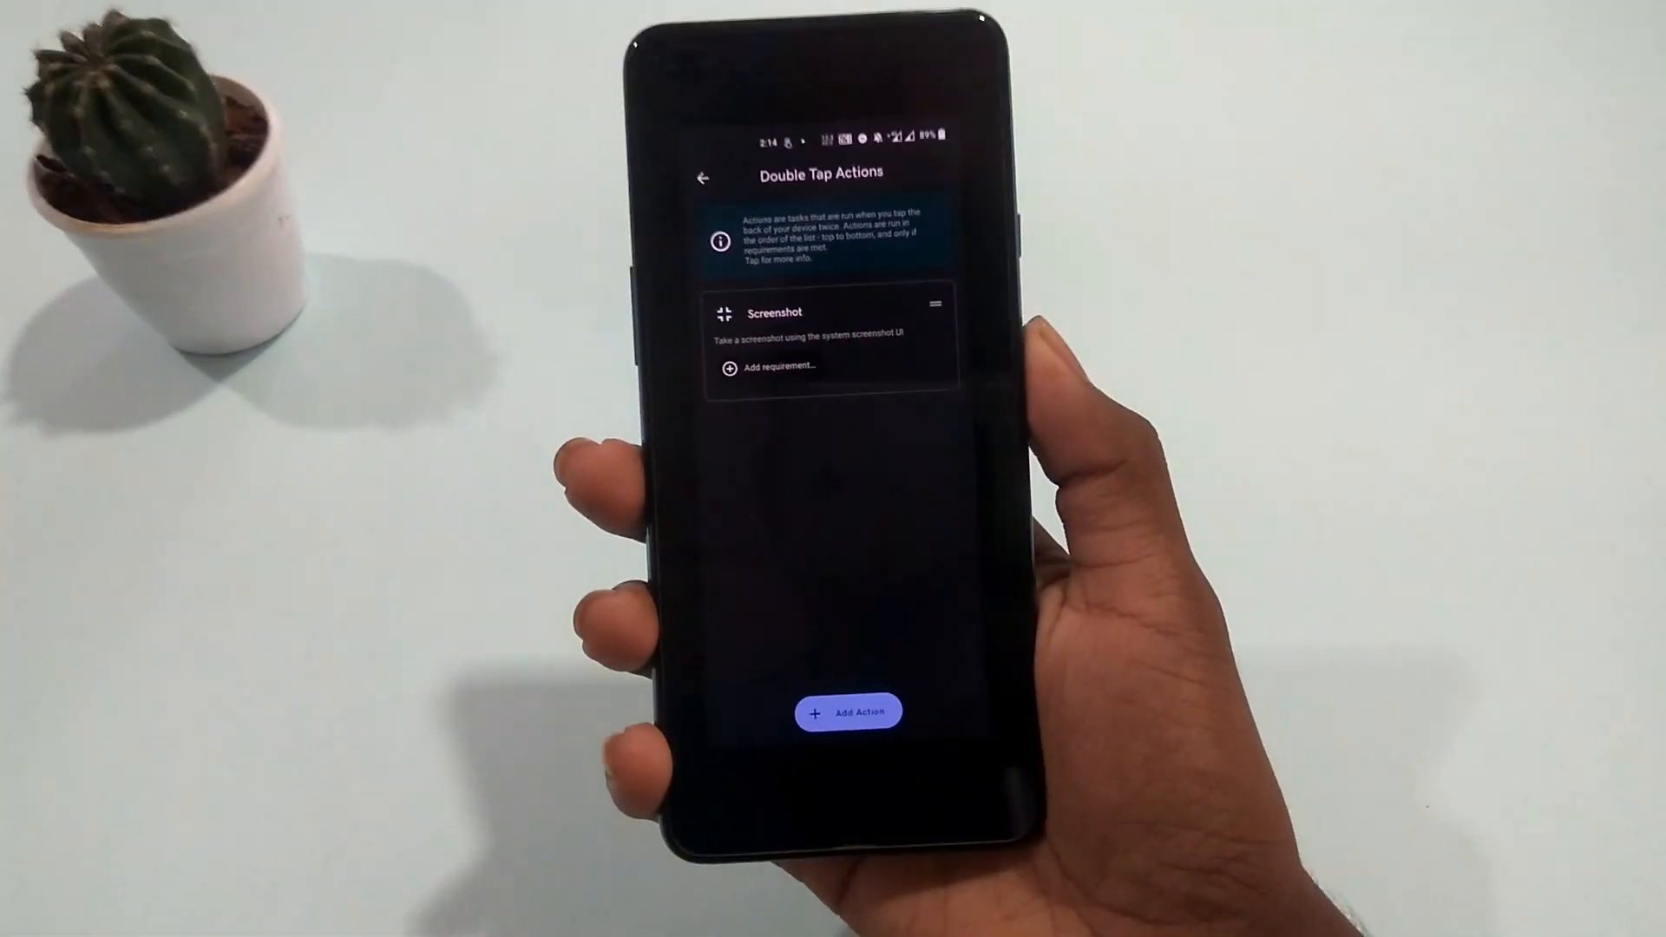
{"action": "left_click", "coordinate": [858, 710]}
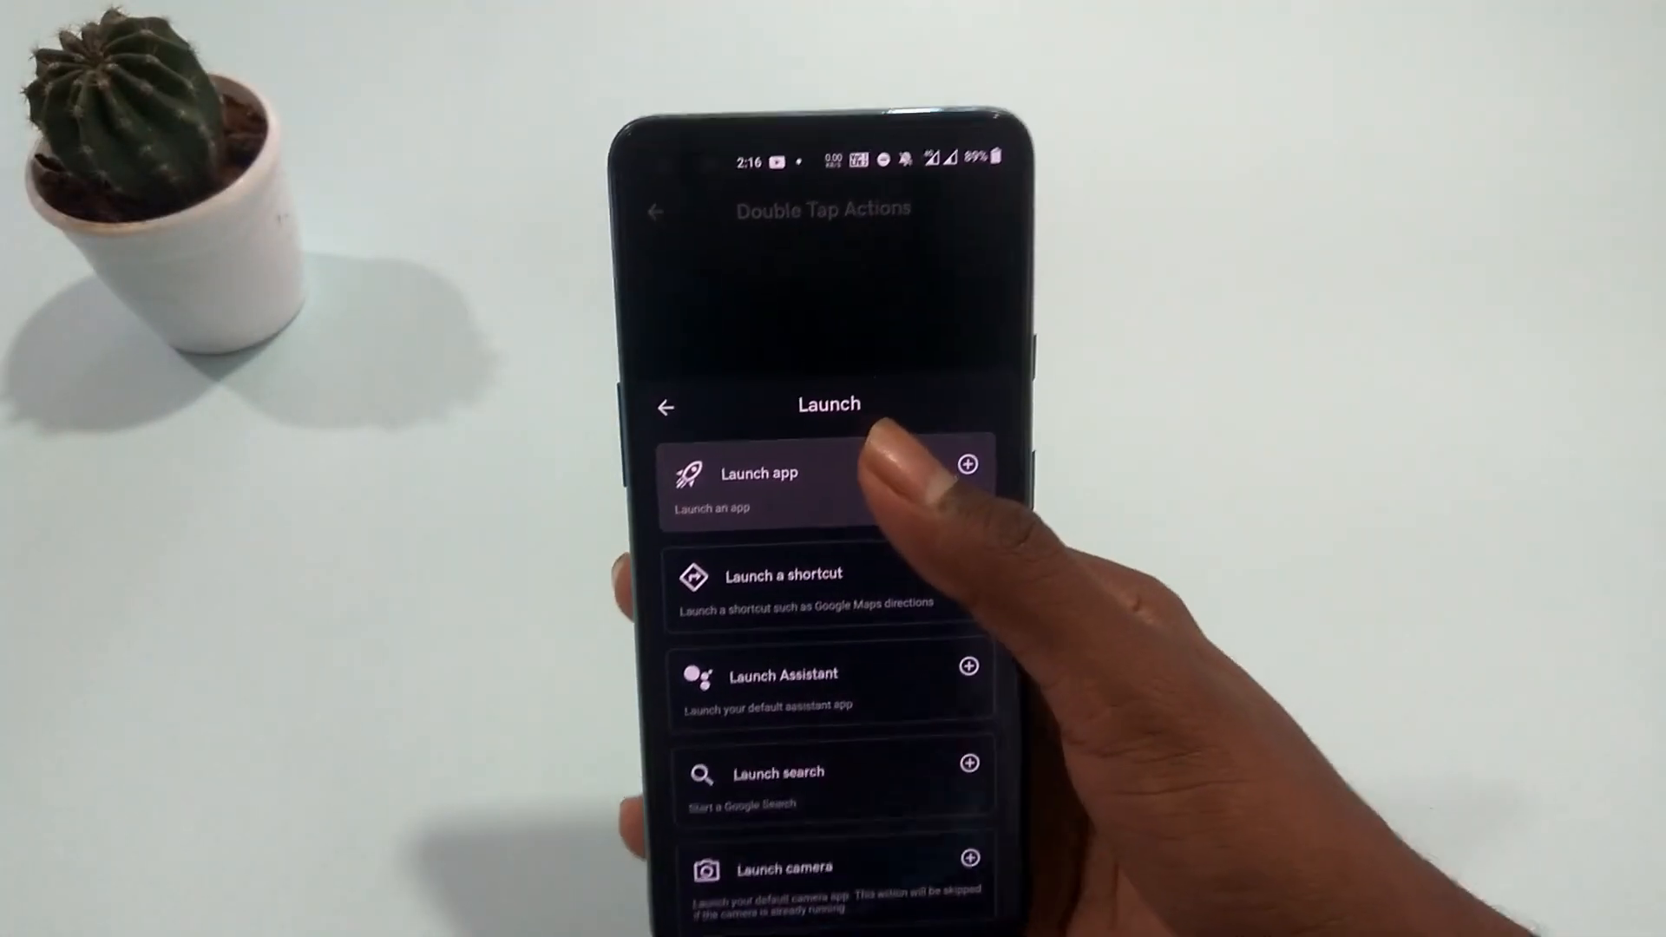
- Browse the general Actions category, scrolling past options like Screenshot and Lock screen
{"action": "left_click", "coordinate": [776, 486]}
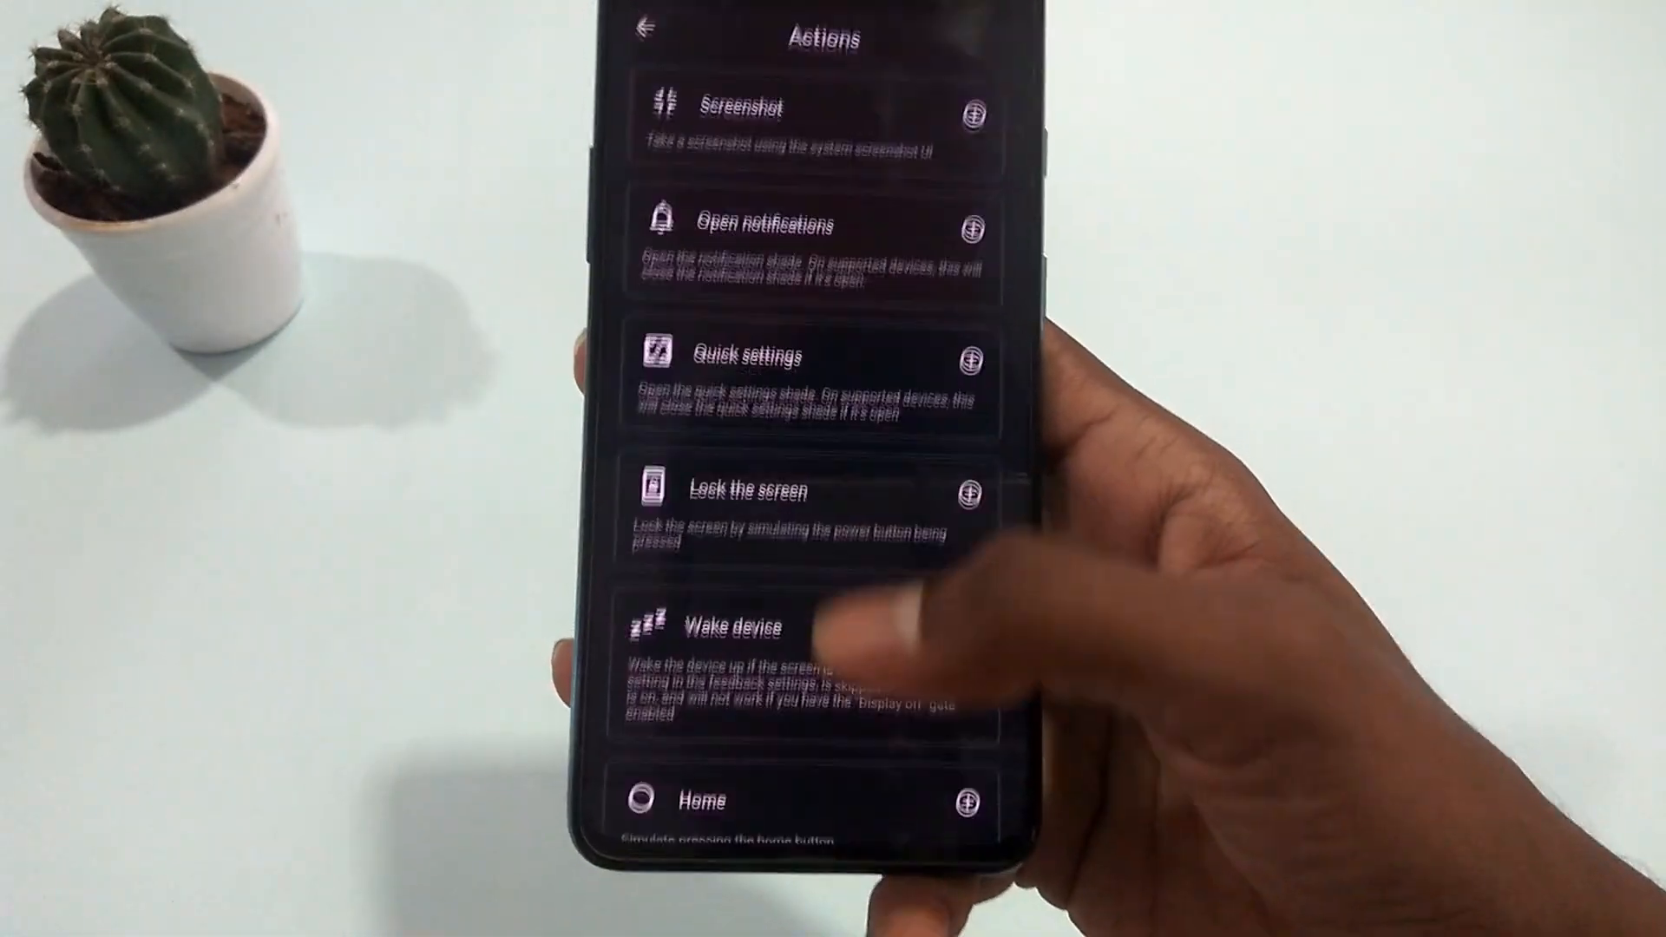
{"action": "scroll", "scroll_direction": "down", "scroll_amount": 3}
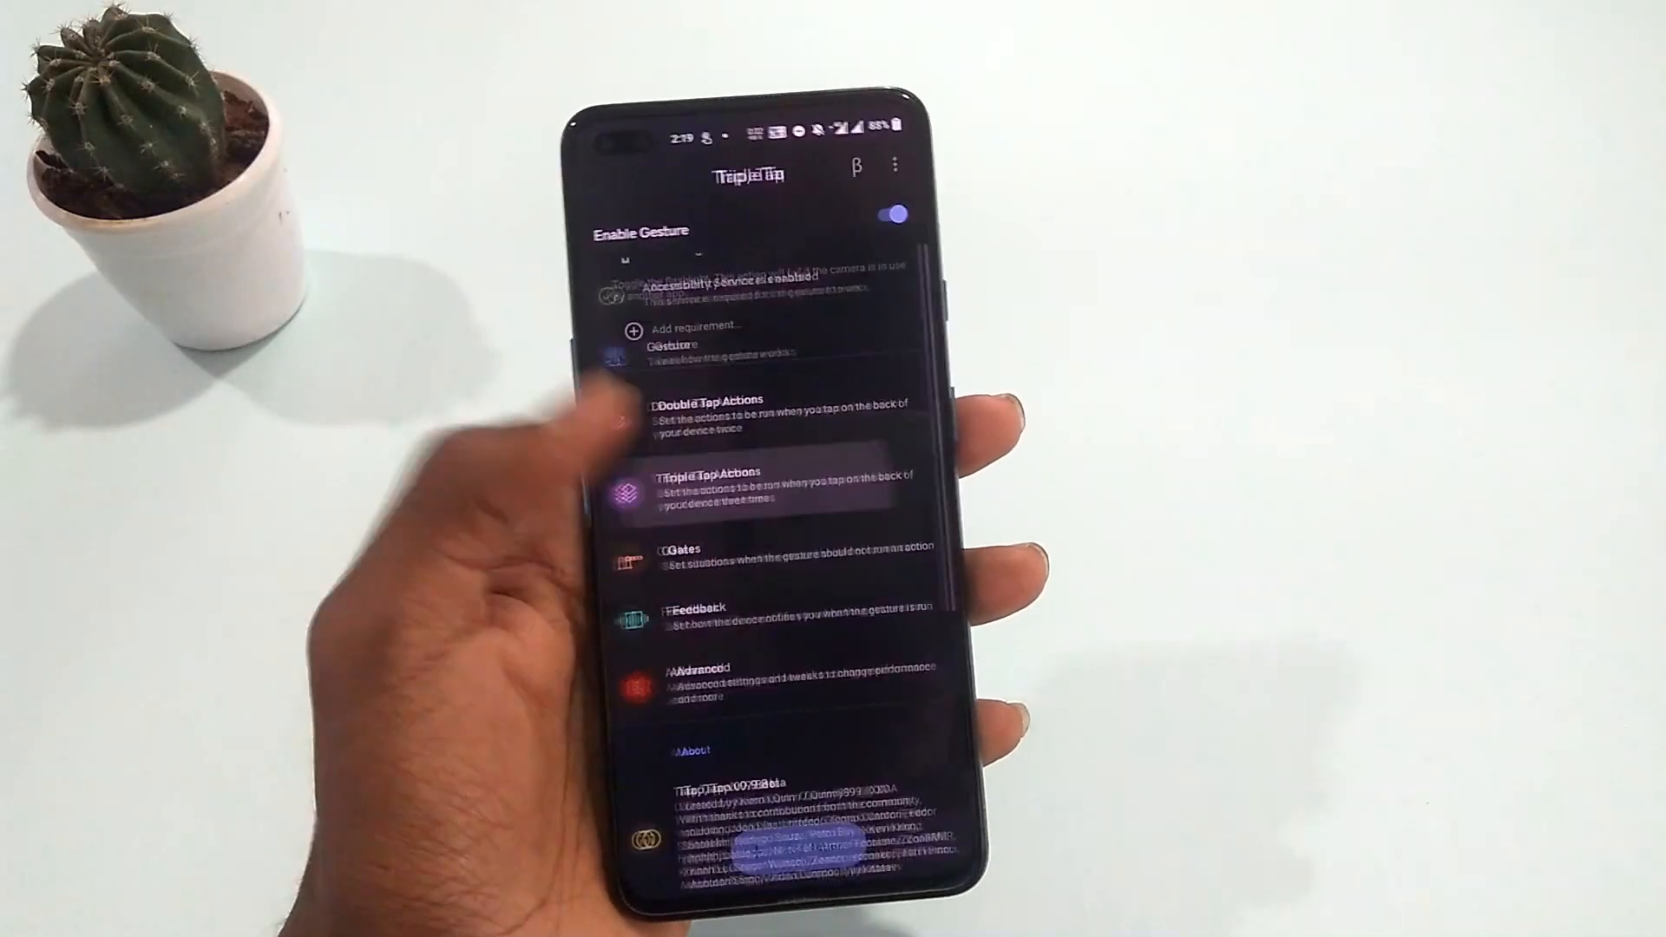
{"action": "left_click", "coordinate": [738, 479]}
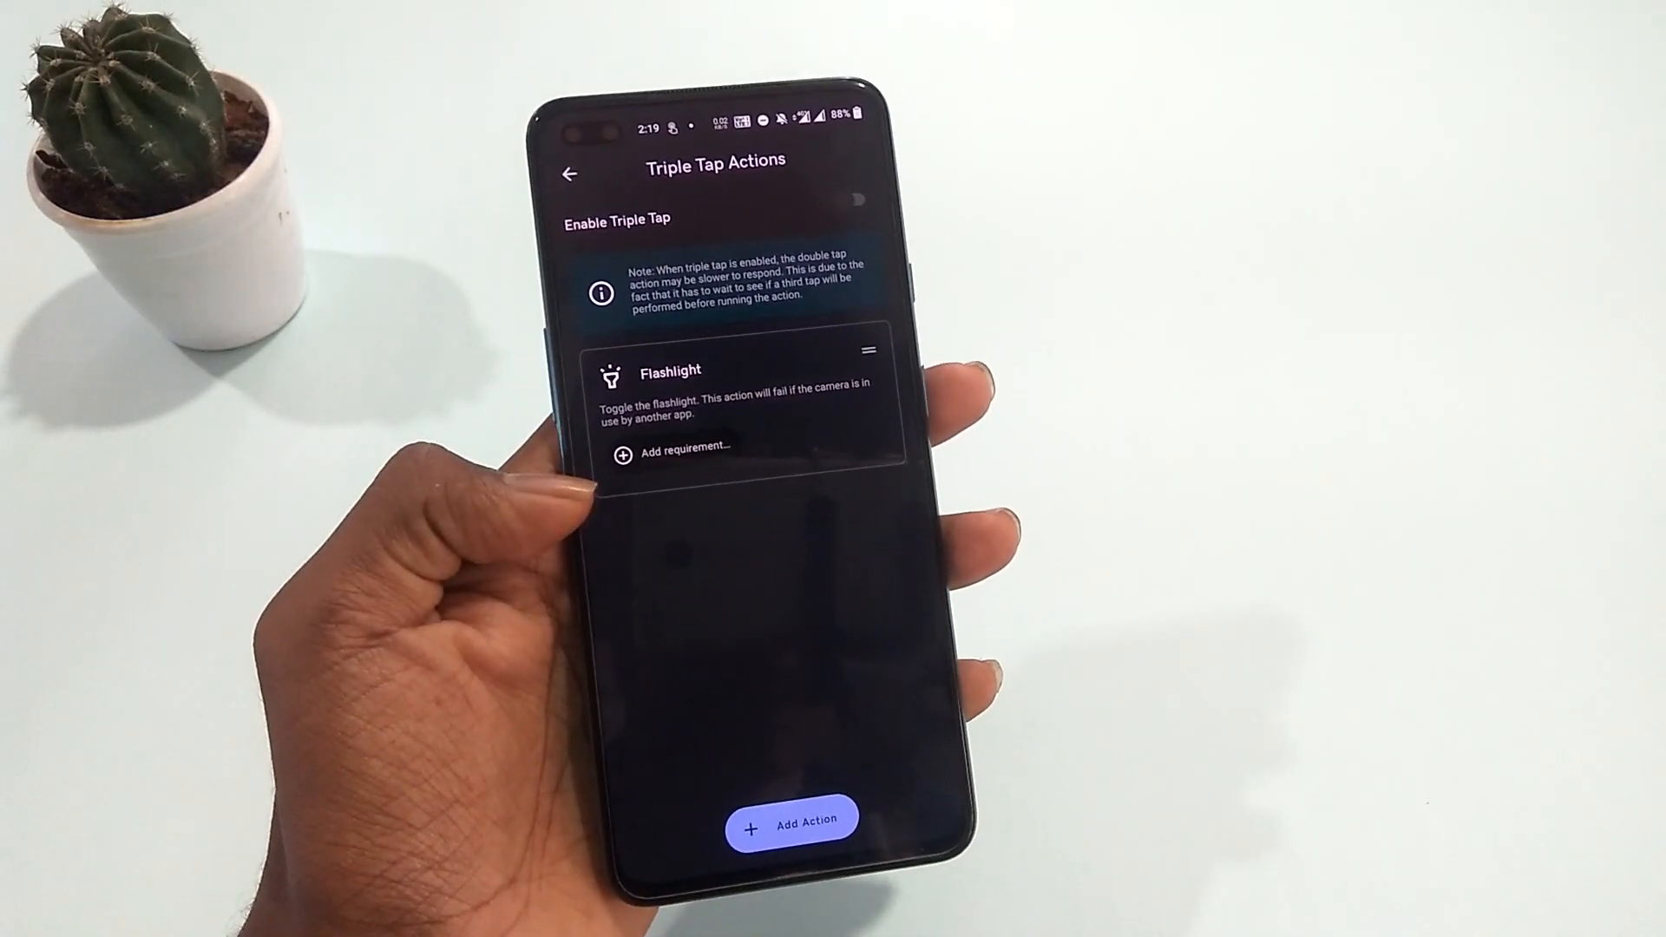
{"action": "left_click", "coordinate": [570, 173]}
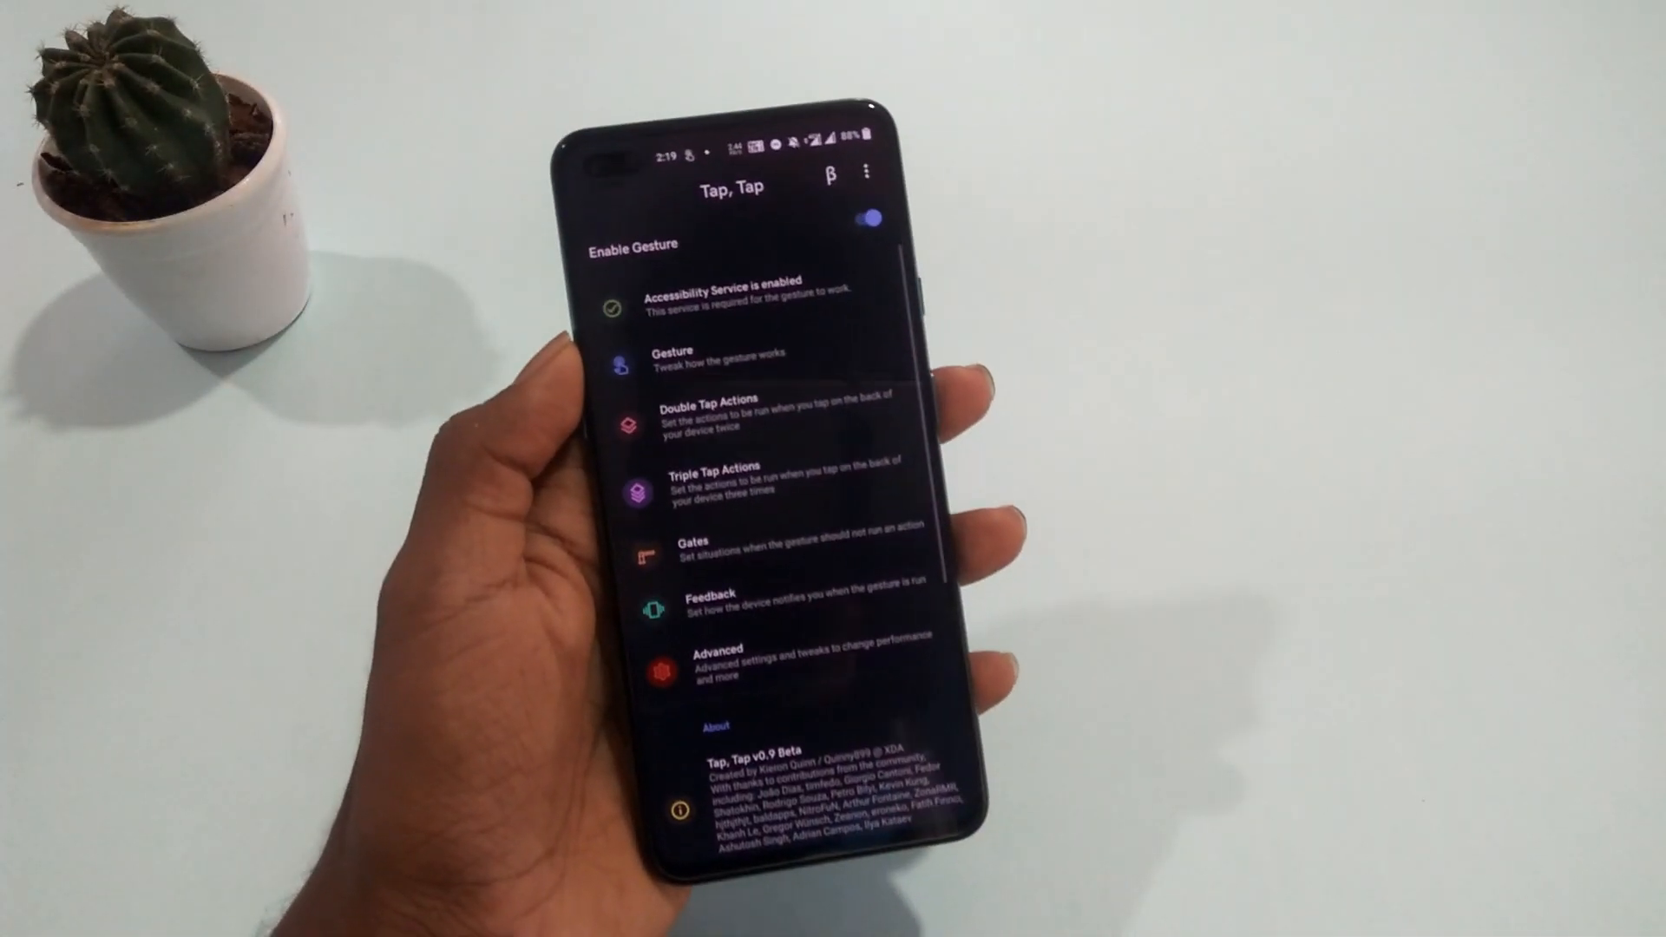